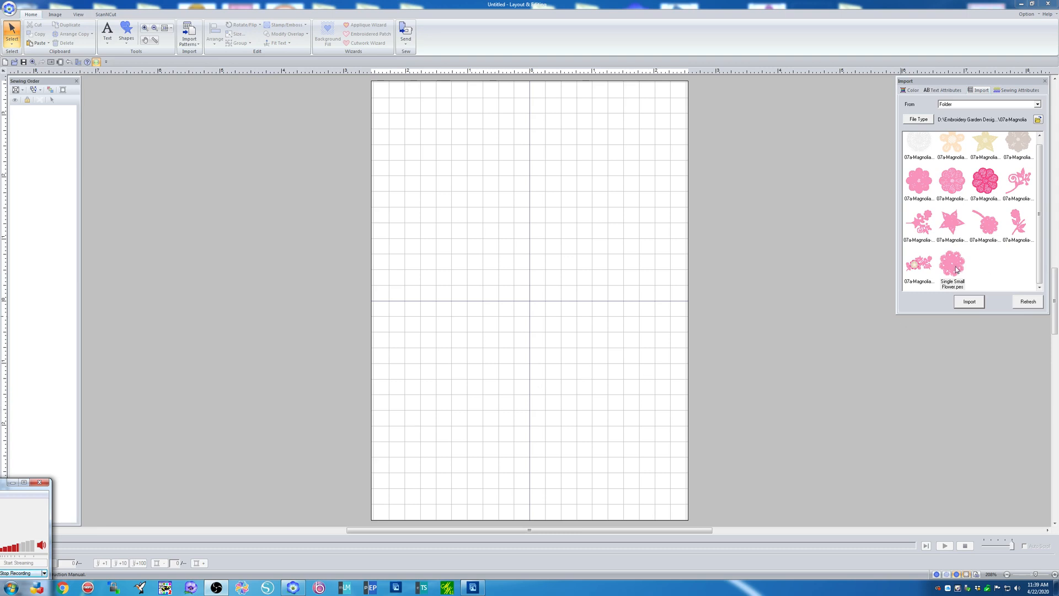
Import Single Small Flower.pes onto the centre of the blank page
left_click(968, 302)
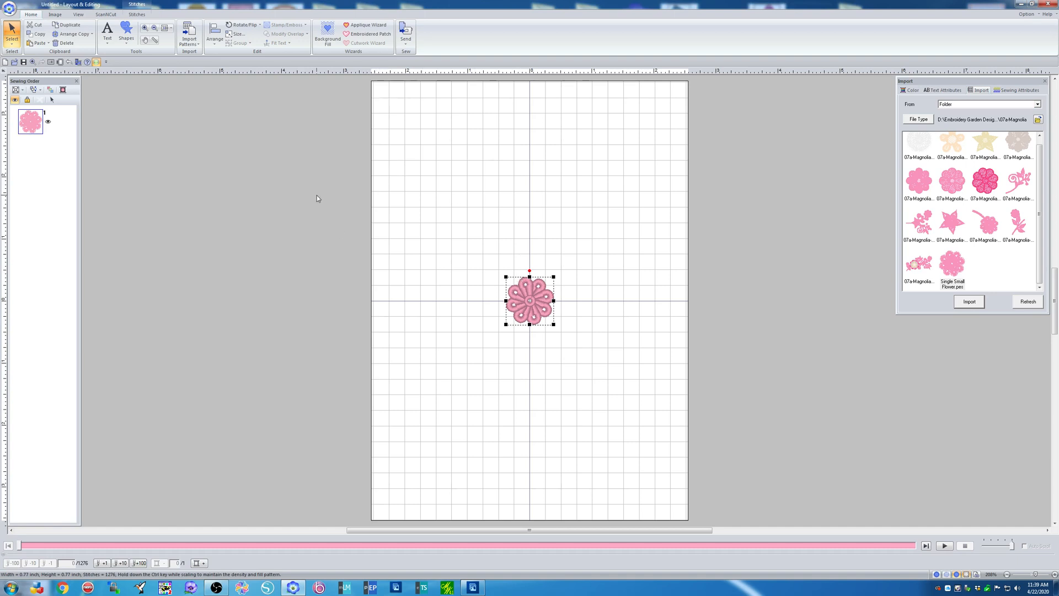
mouse_move(73, 34)
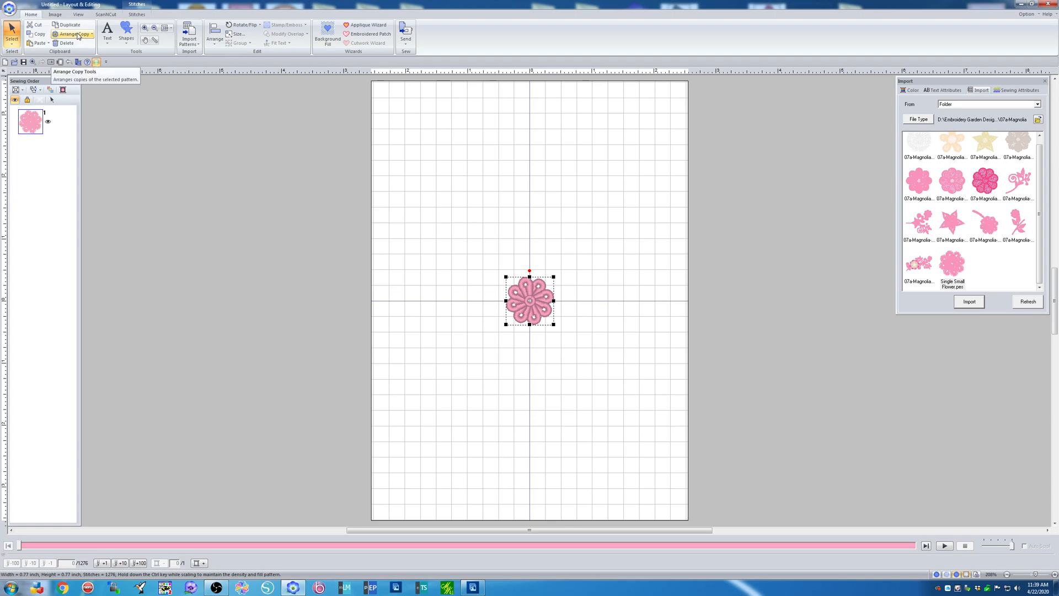
Matrix-copy the flower into a 5×7 grid of 35 flowers spaced 0.20 inch
left_click(73, 34)
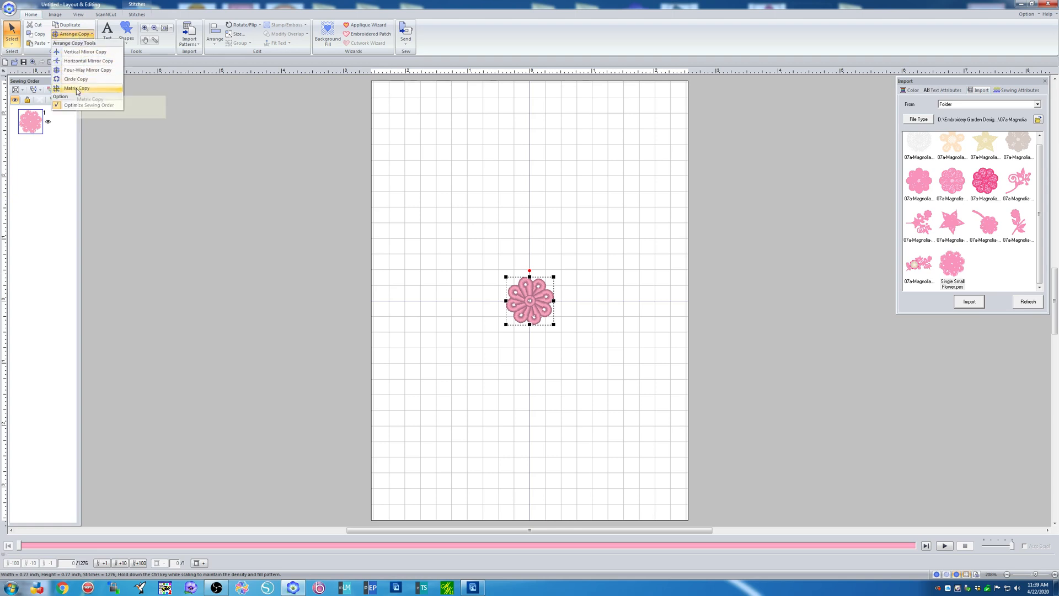
left_click(75, 88)
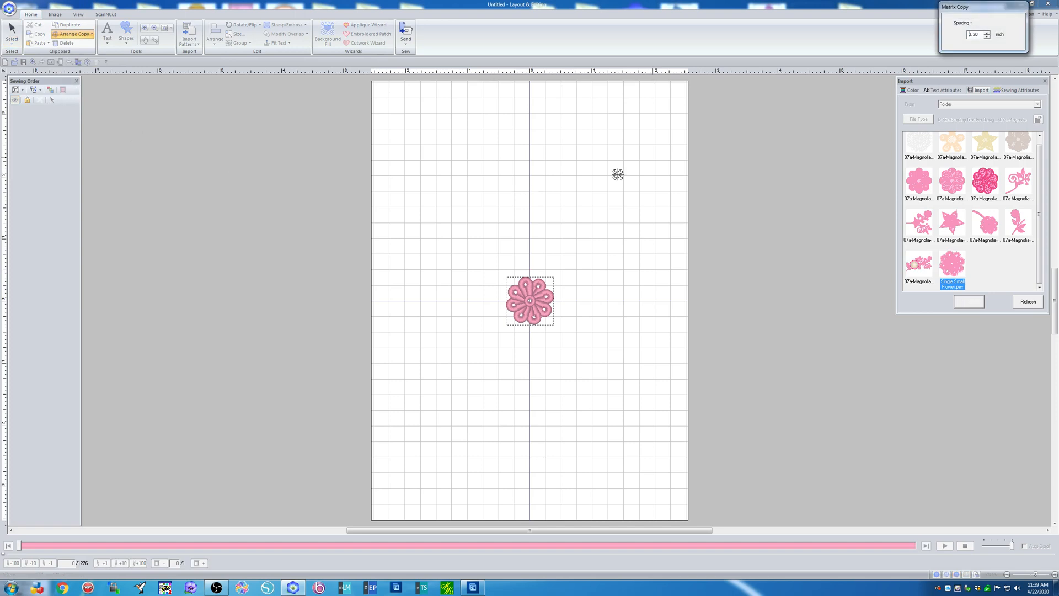
left_click_drag(953, 7, 818, 87)
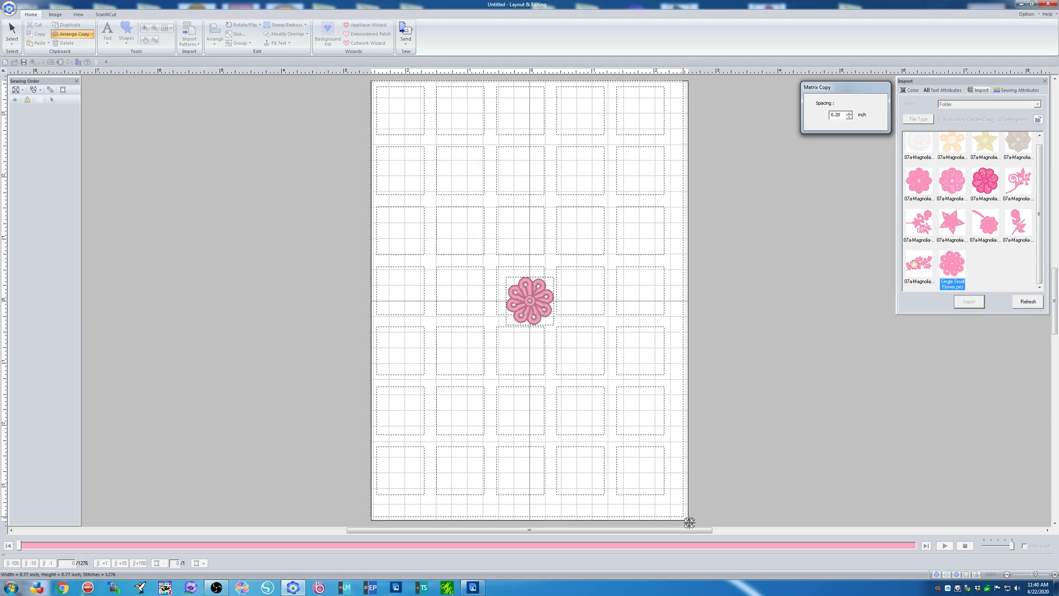
left_click(969, 301)
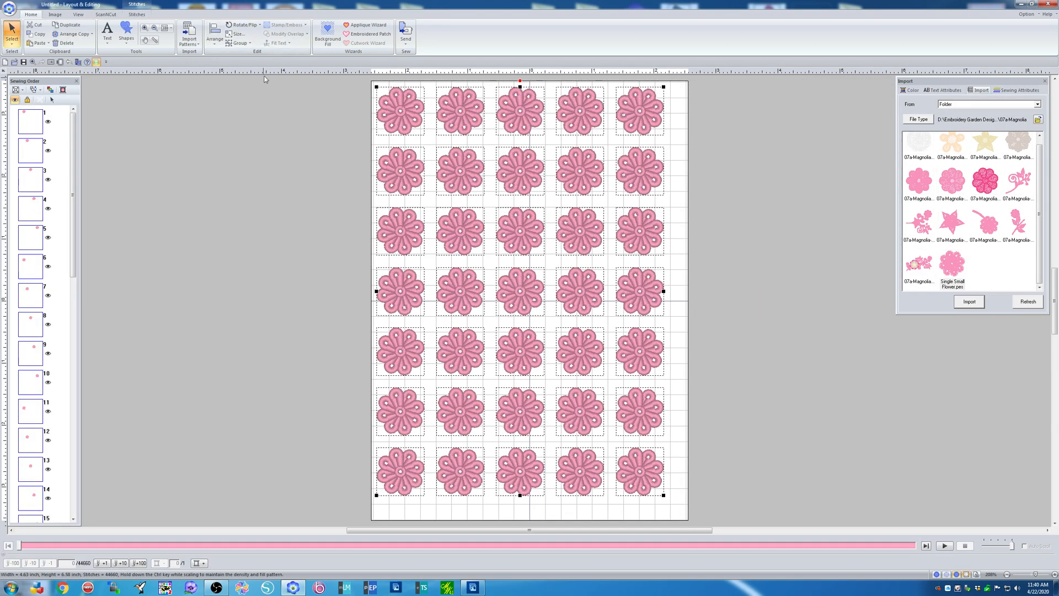
mouse_move(215, 36)
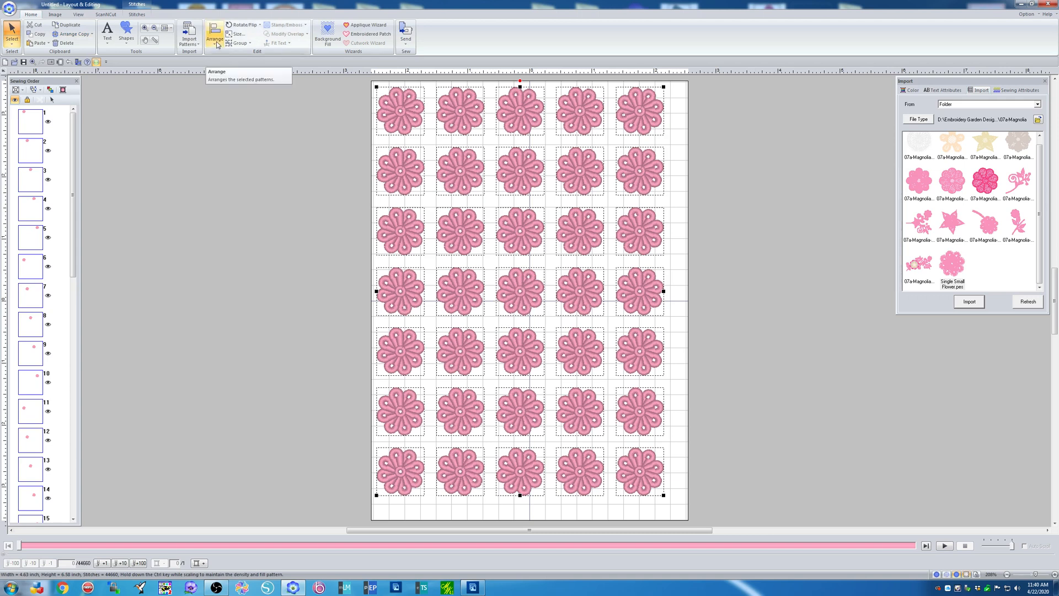
Apply Move to Center to the entire 35-flower grid
left_click(214, 35)
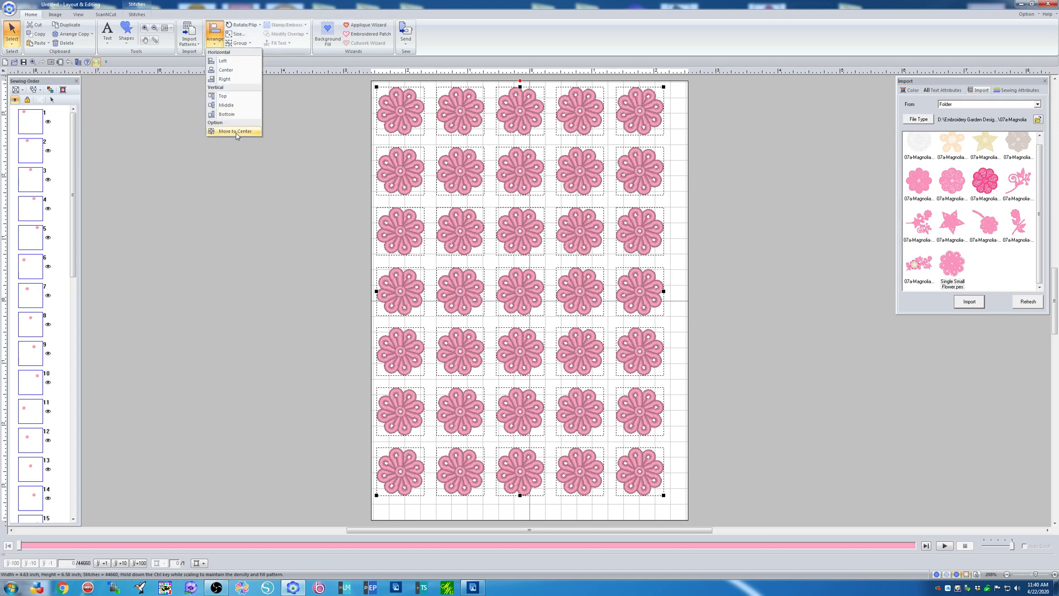
left_click(230, 131)
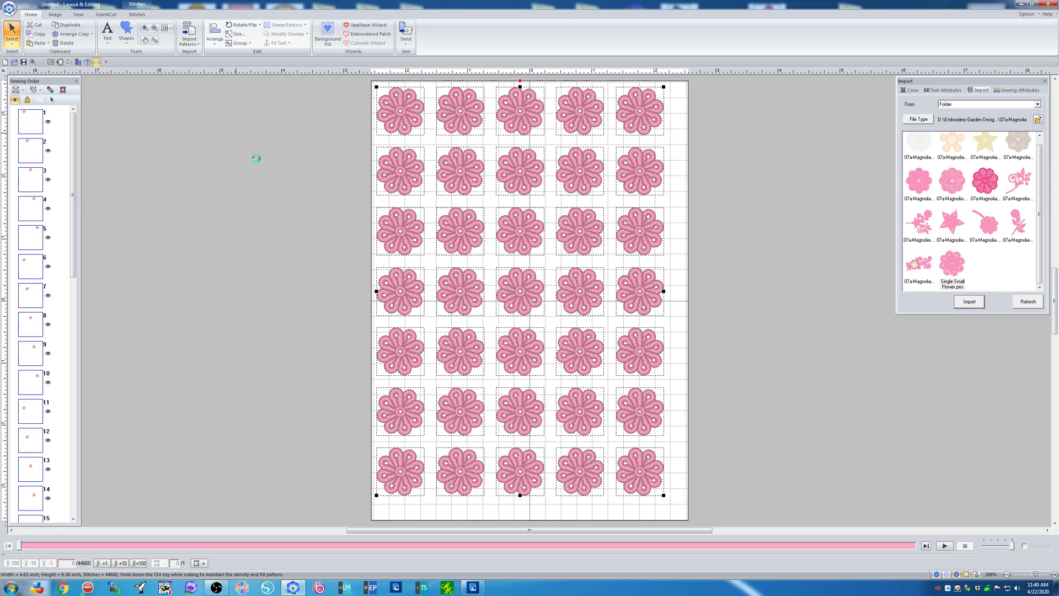